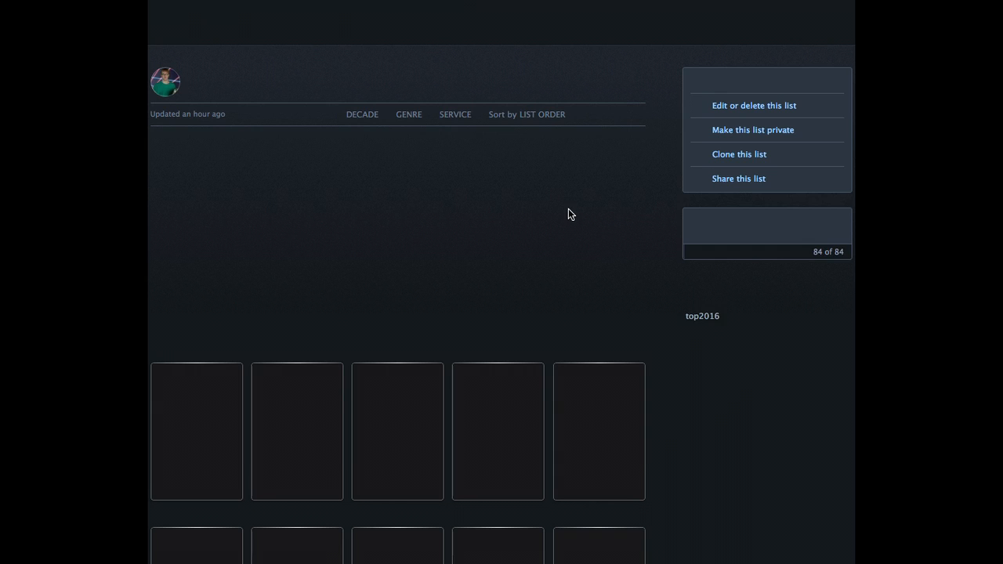
- Scroll the top2016 list to entry 30 and open the Fursonas (2016) film page
{"action": "scroll", "scroll_direction": "down", "scroll_amount": 3}
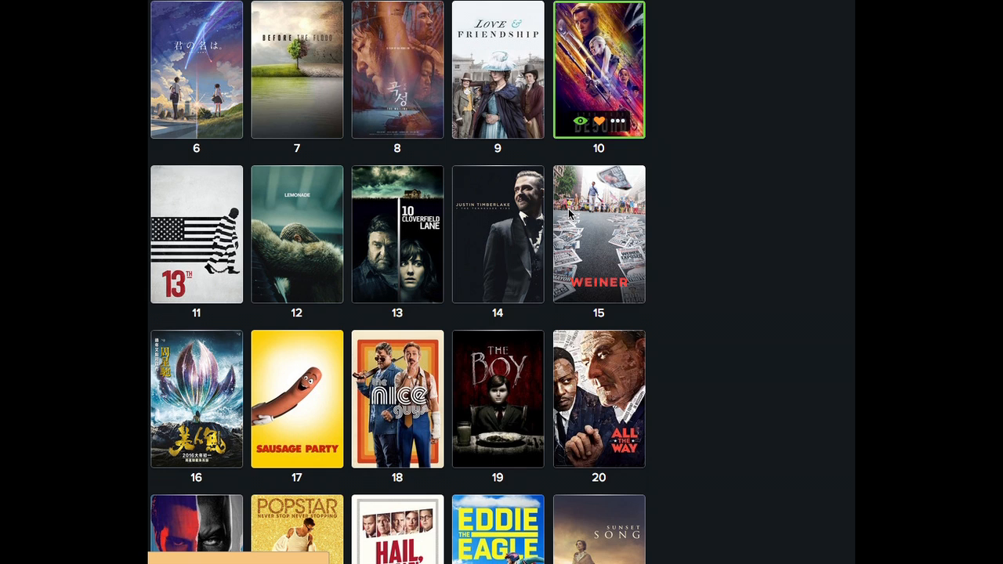
{"action": "scroll", "scroll_direction": "down", "scroll_amount": 3}
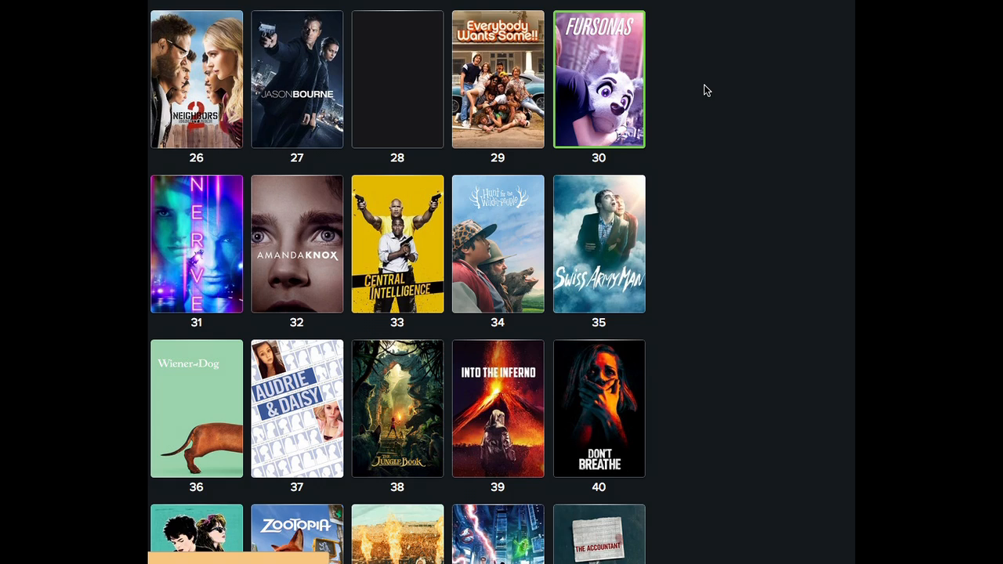
{"action": "left_click", "coordinate": [599, 79]}
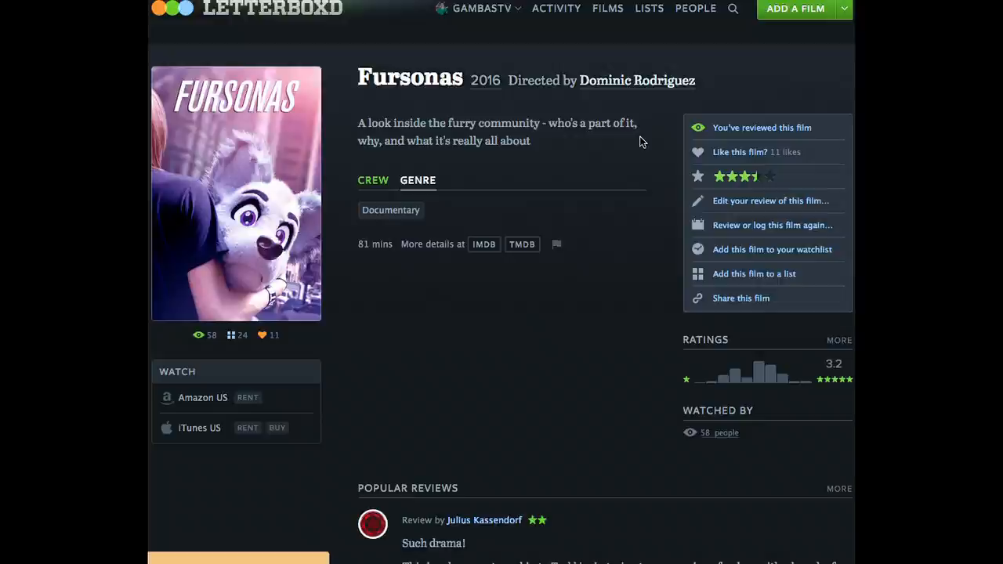